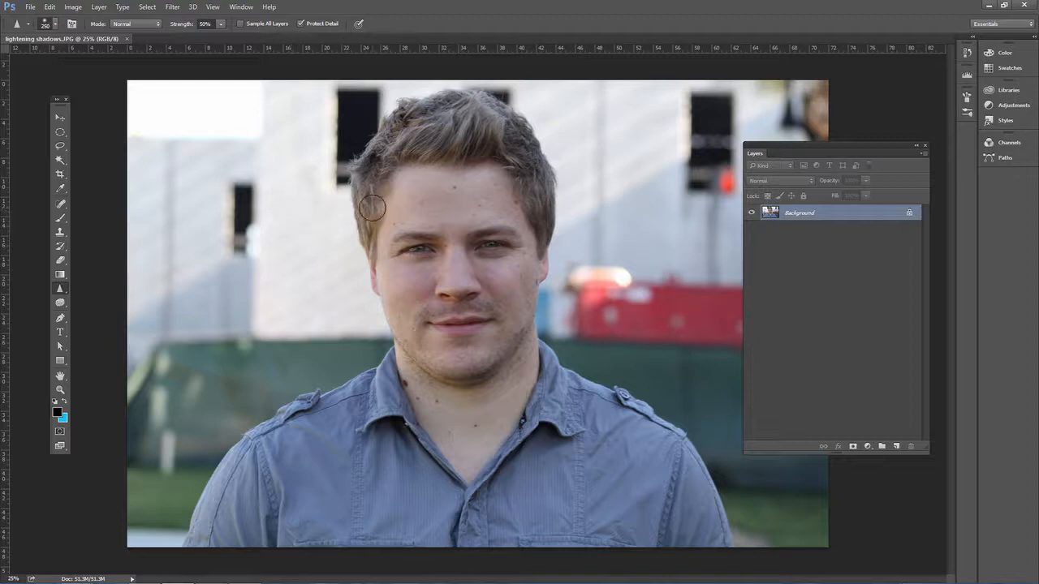
{"action": "mouse_move", "coordinate": [667, 289]}
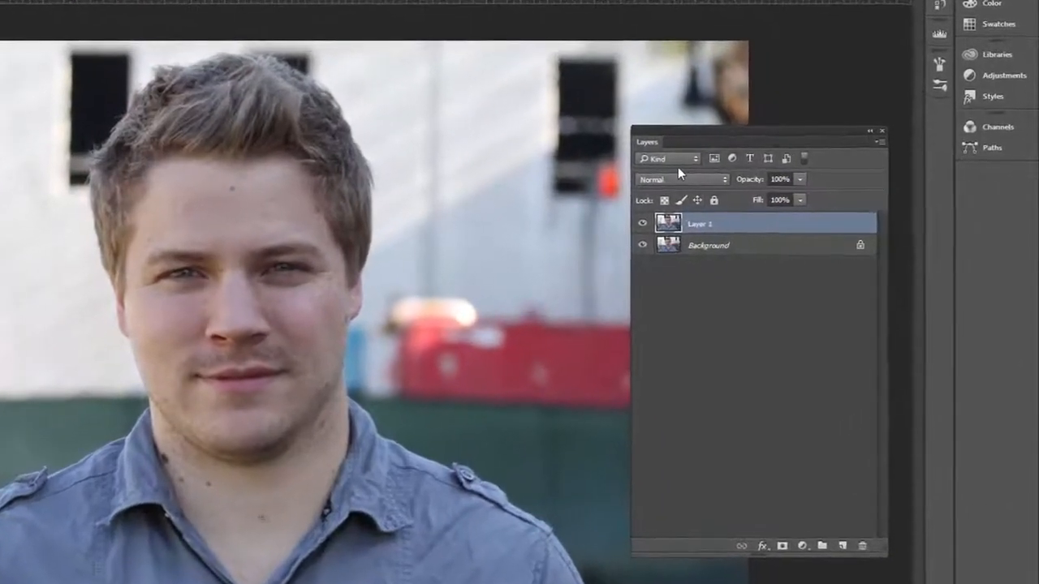
Set Layer 1's blend mode to Screen, brightening the whole portrait.
{"action": "left_click", "coordinate": [682, 178]}
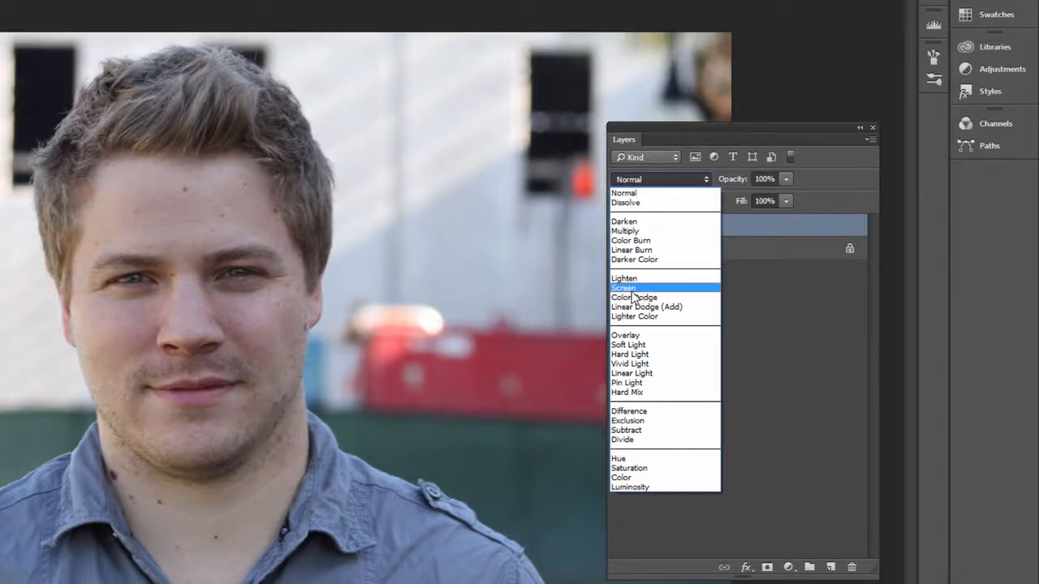
{"action": "left_click", "coordinate": [623, 289]}
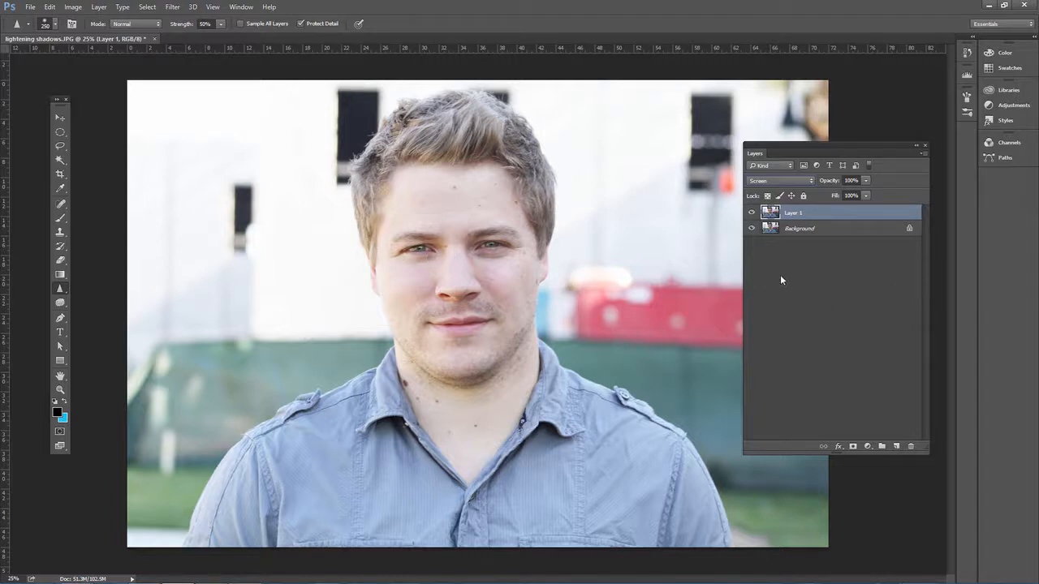
{"action": "mouse_move", "coordinate": [794, 253]}
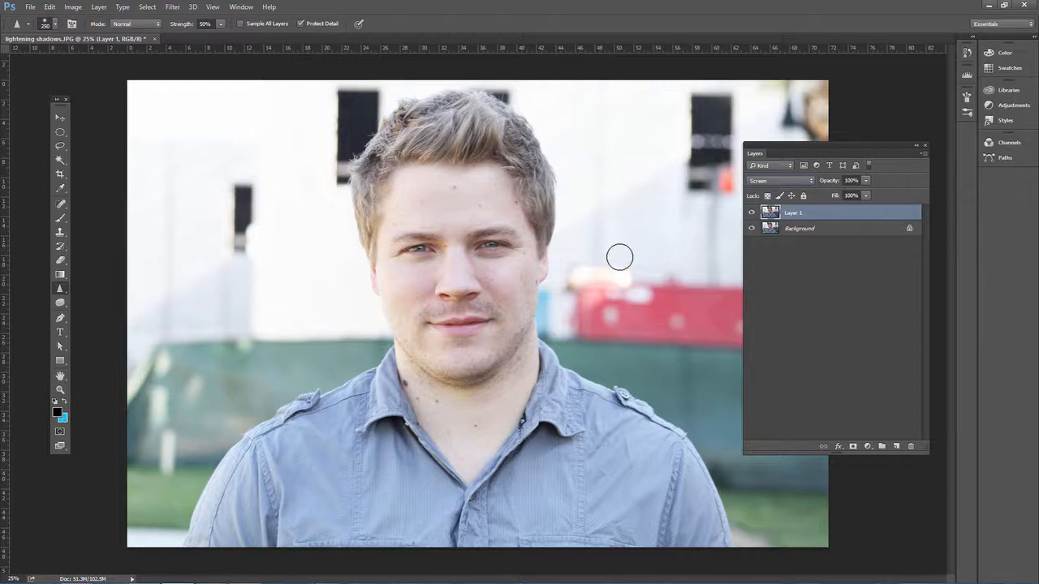
{"action": "mouse_move", "coordinate": [854, 371]}
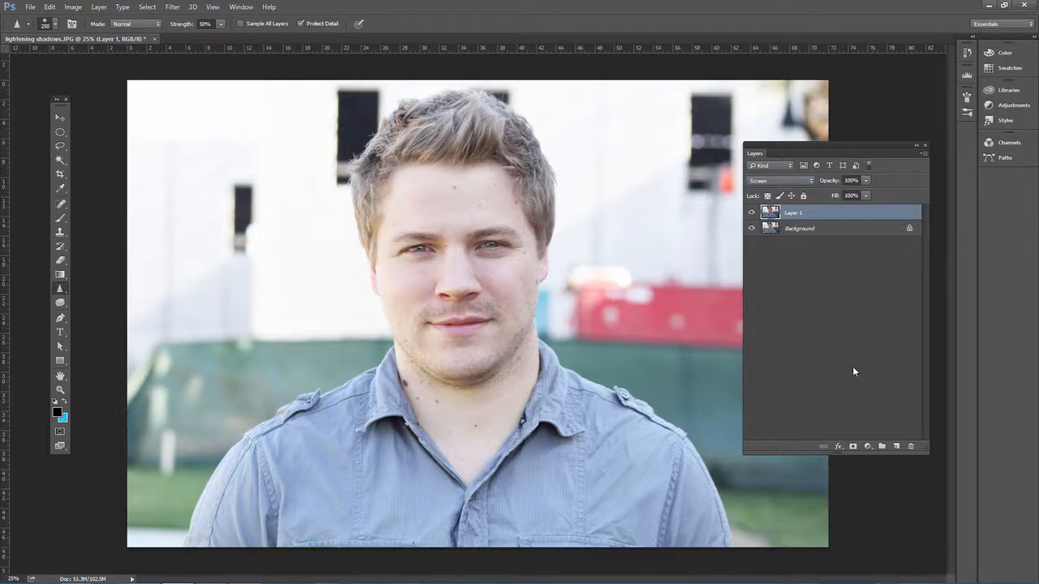
{"action": "mouse_move", "coordinate": [860, 418]}
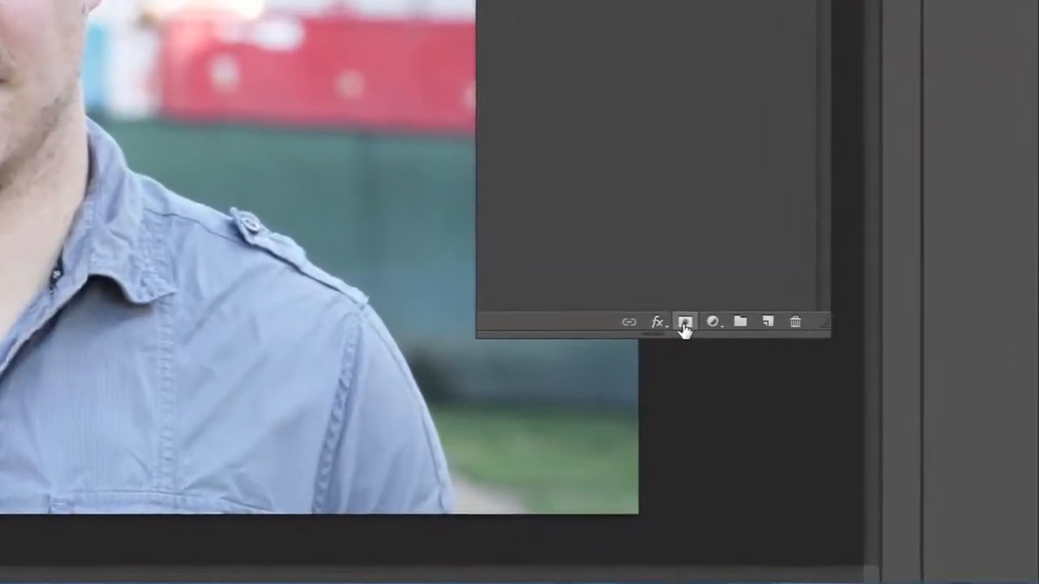
Add a black layer mask to the Screen layer so the brightening is fully hidden.
{"action": "left_click", "coordinate": [685, 322]}
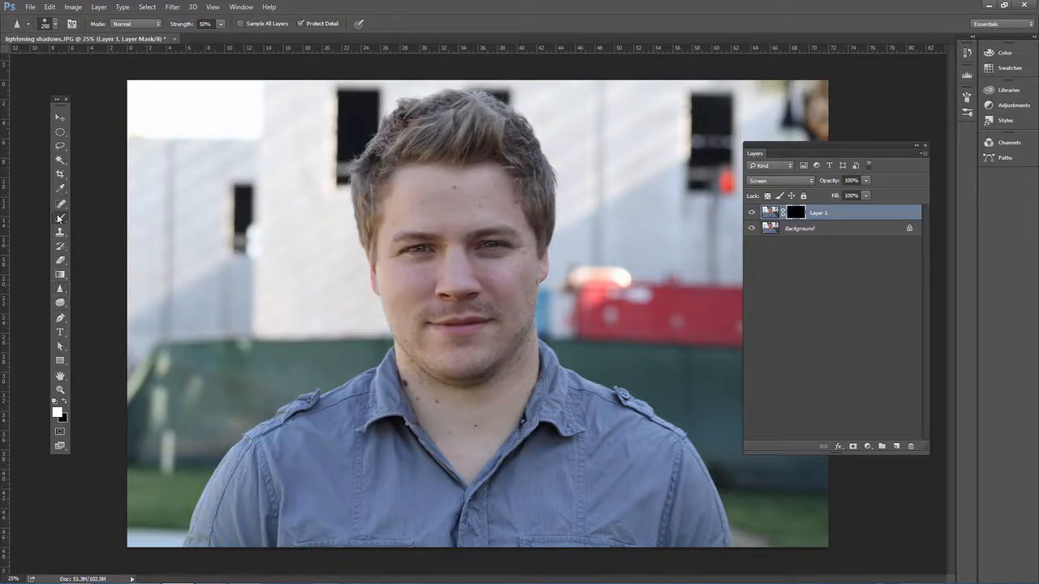
Paint white on the mask under the eyes with the Brush to lighten the dark shadows there.
{"action": "left_click", "coordinate": [59, 218]}
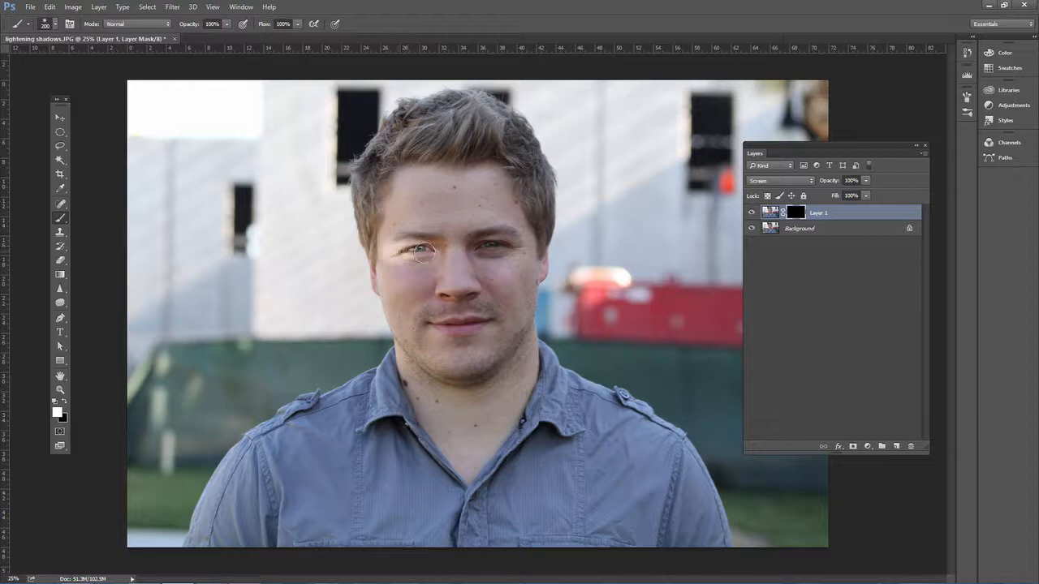
{"action": "left_click_drag", "start_coordinate": [422, 257], "coordinate": [479, 246]}
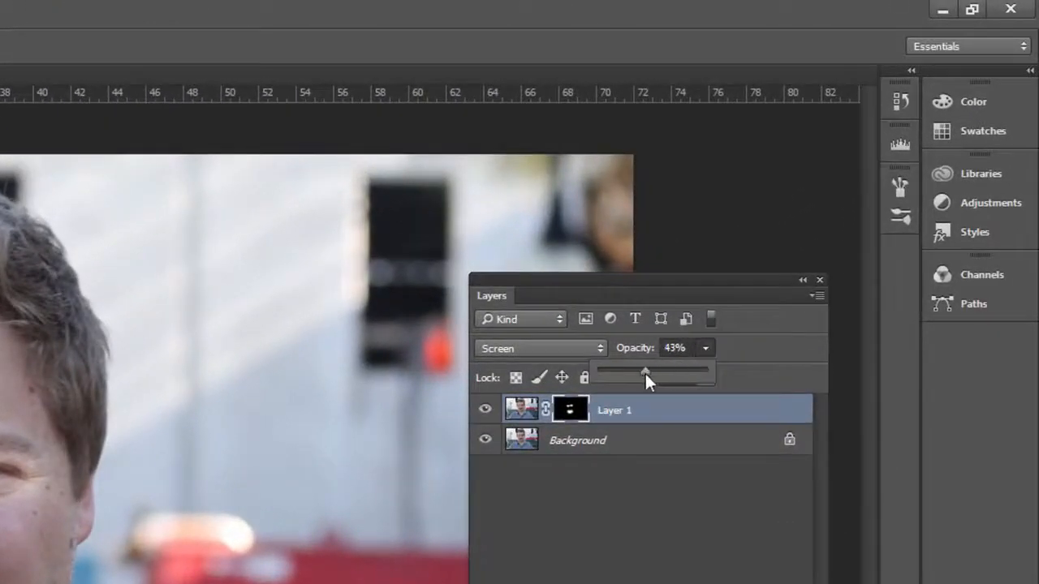
Reduce the Screen layer's opacity to about 43% for a subtler under-eye lightening.
{"action": "left_click_drag", "start_coordinate": [643, 372], "coordinate": [649, 371]}
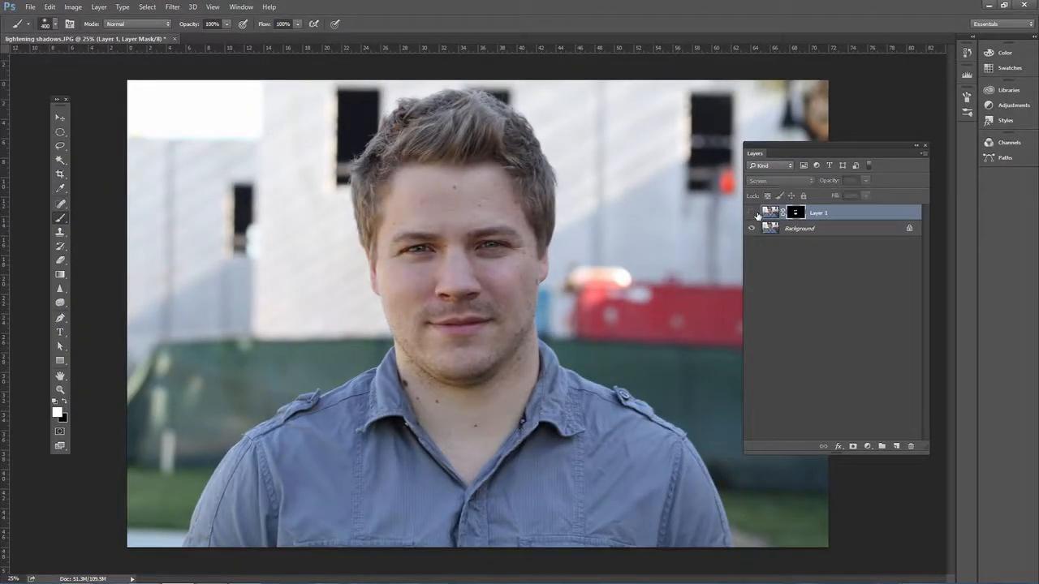
{"action": "left_click", "coordinate": [752, 227]}
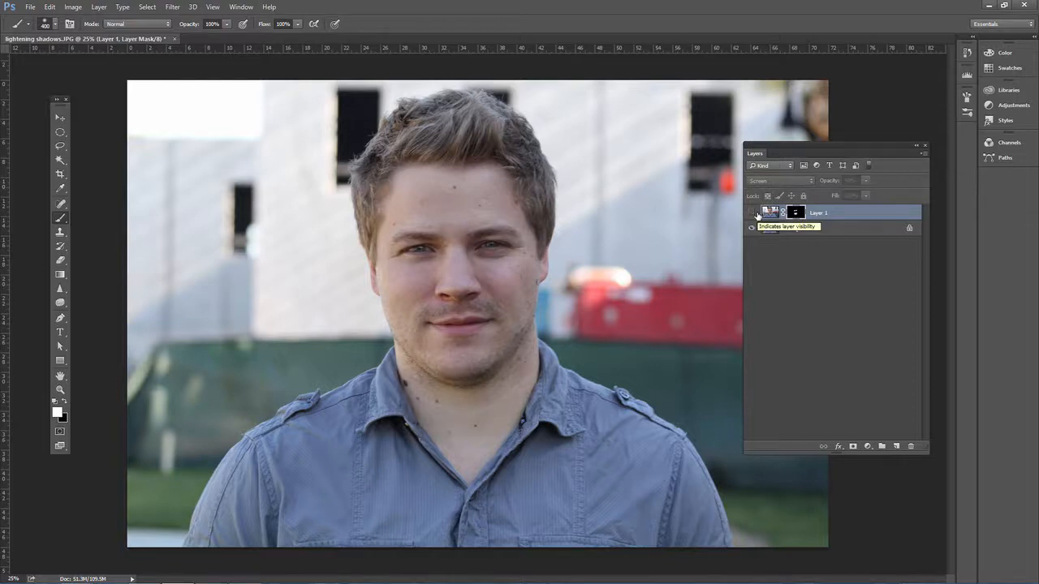
{"action": "left_click", "coordinate": [751, 227]}
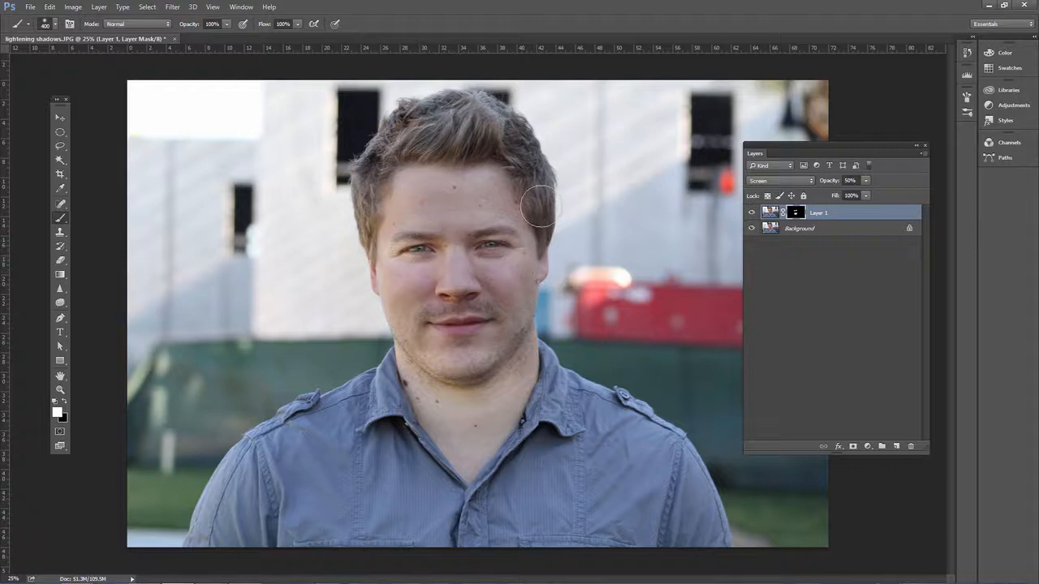
{"action": "mouse_move", "coordinate": [381, 211]}
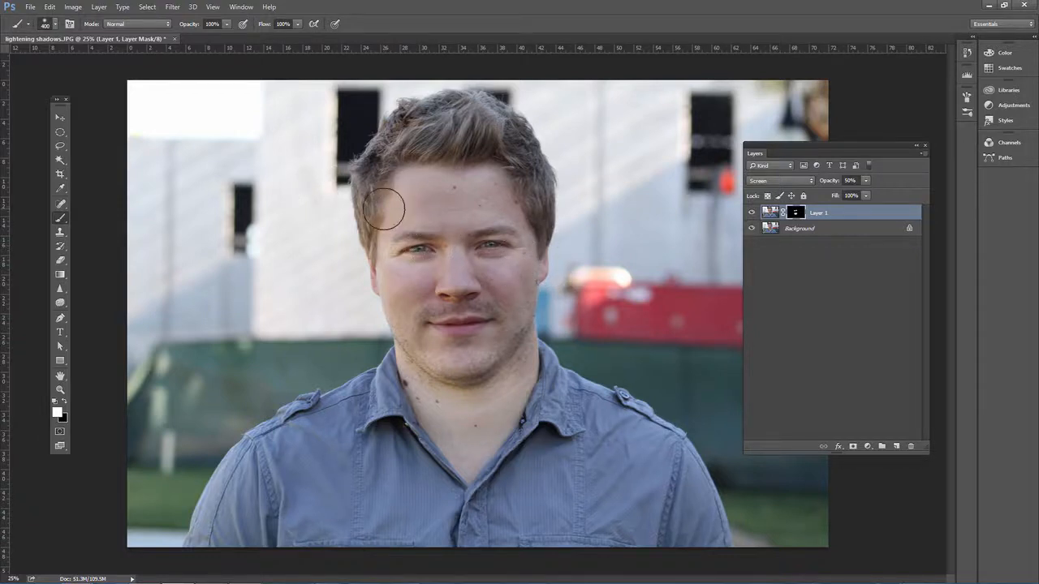